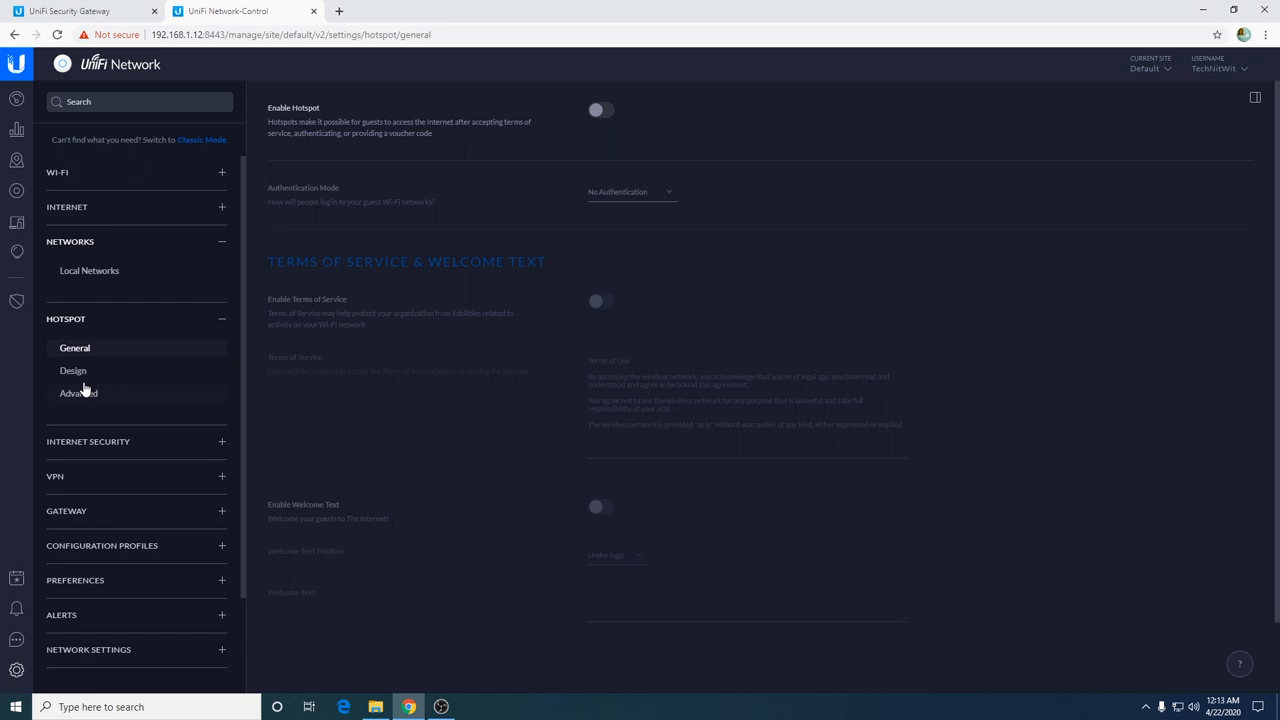
{"action": "mouse_move", "coordinate": [228, 328]}
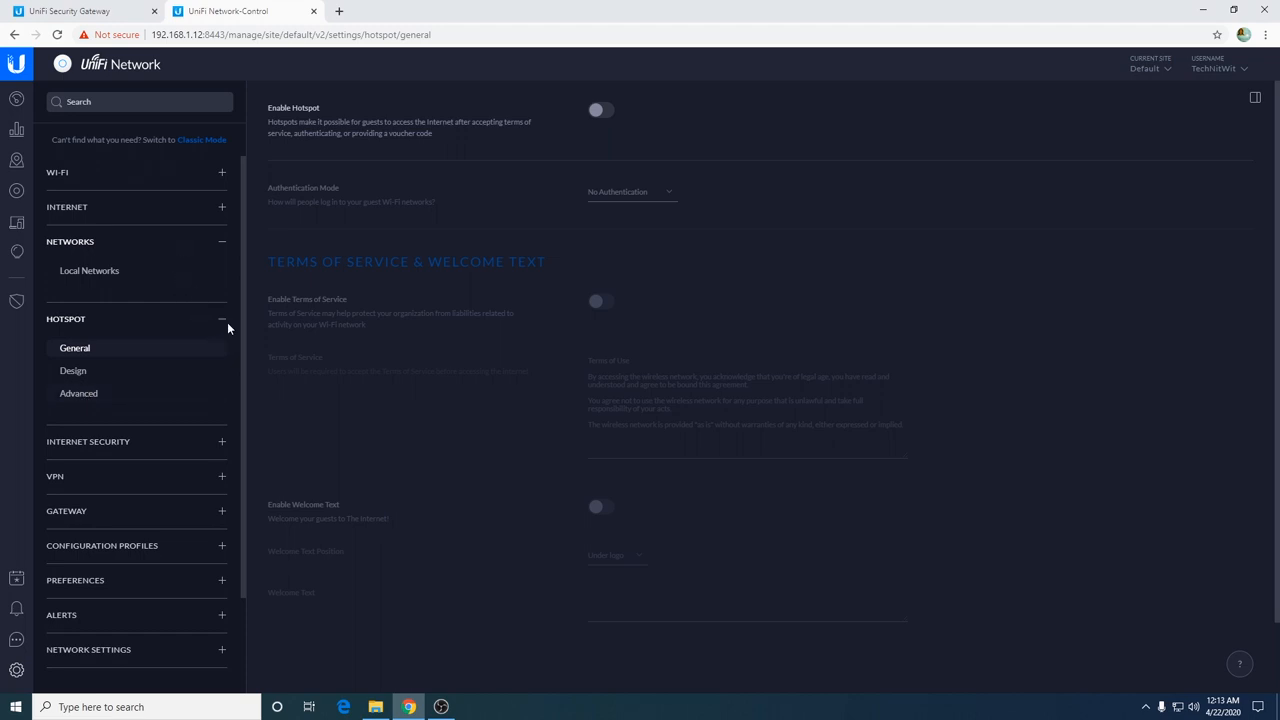
- Go to the Threat Management page under Internet Security, currently disabled
{"action": "left_click", "coordinate": [222, 318]}
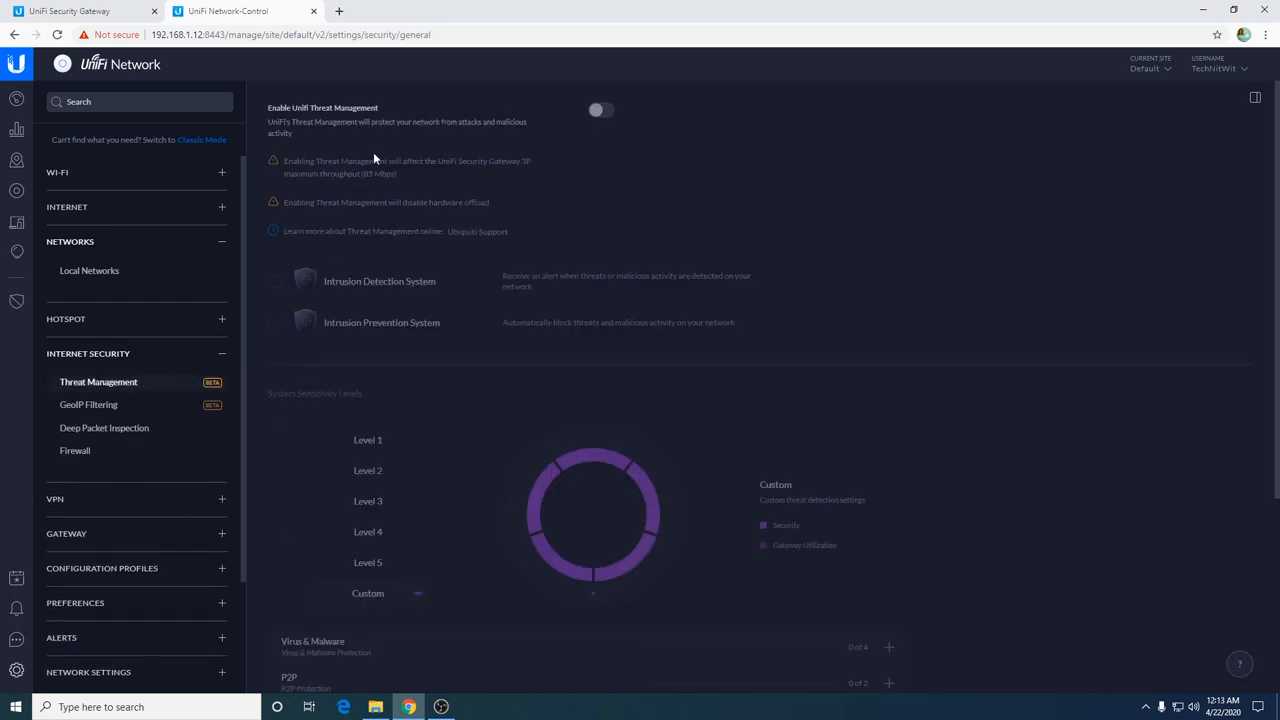
{"action": "mouse_move", "coordinate": [294, 188]}
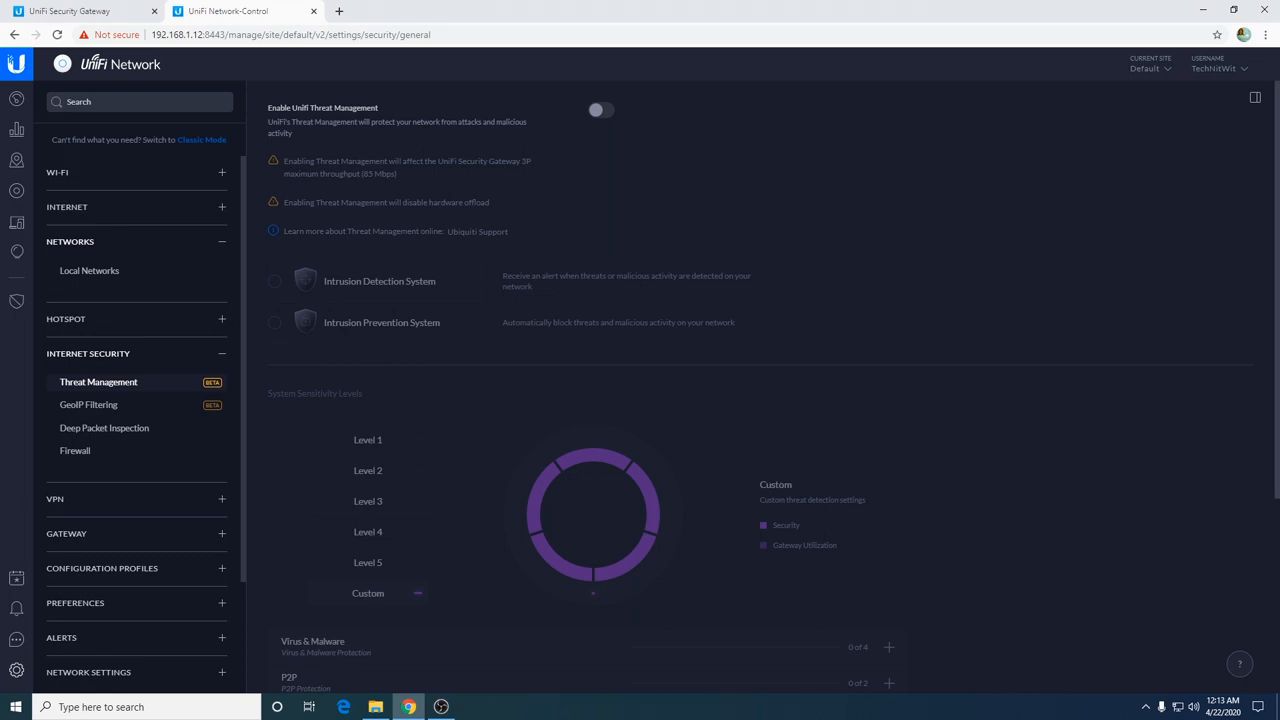
{"action": "mouse_move", "coordinate": [528, 184]}
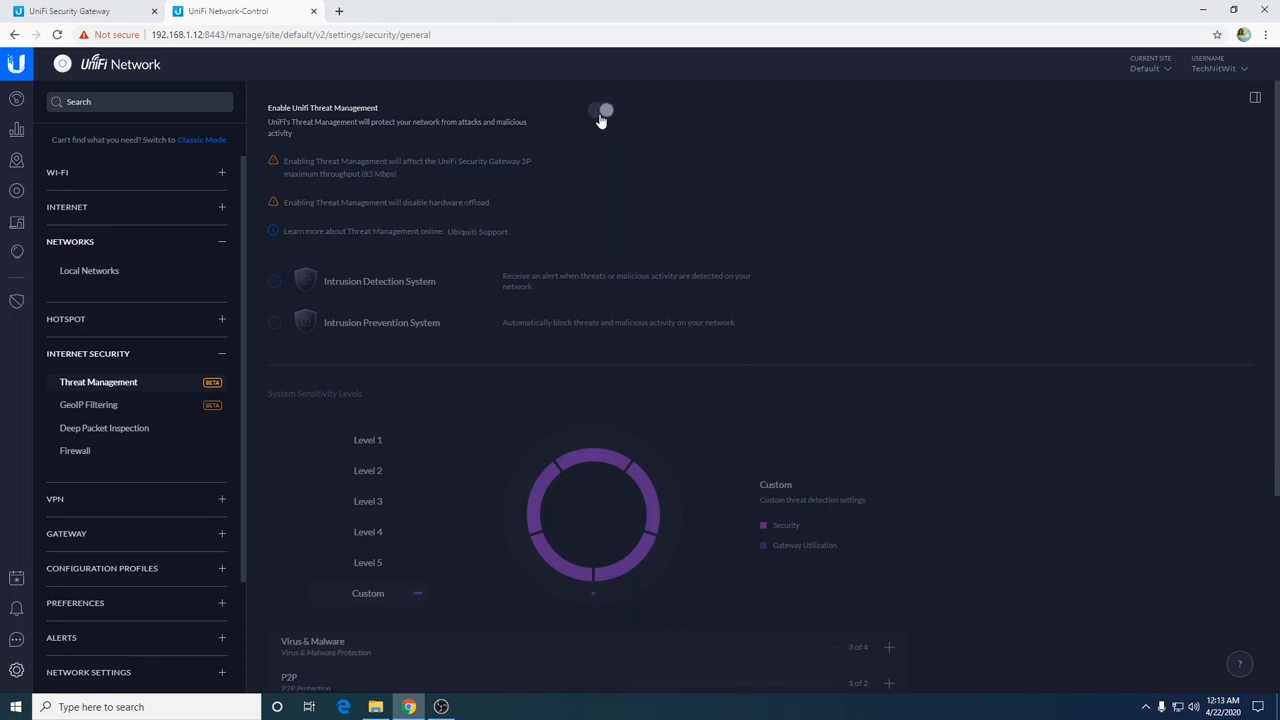
- Switch on UniFi Threat Management with Intrusion Detection System and Custom sensitivity
{"action": "left_click", "coordinate": [600, 110]}
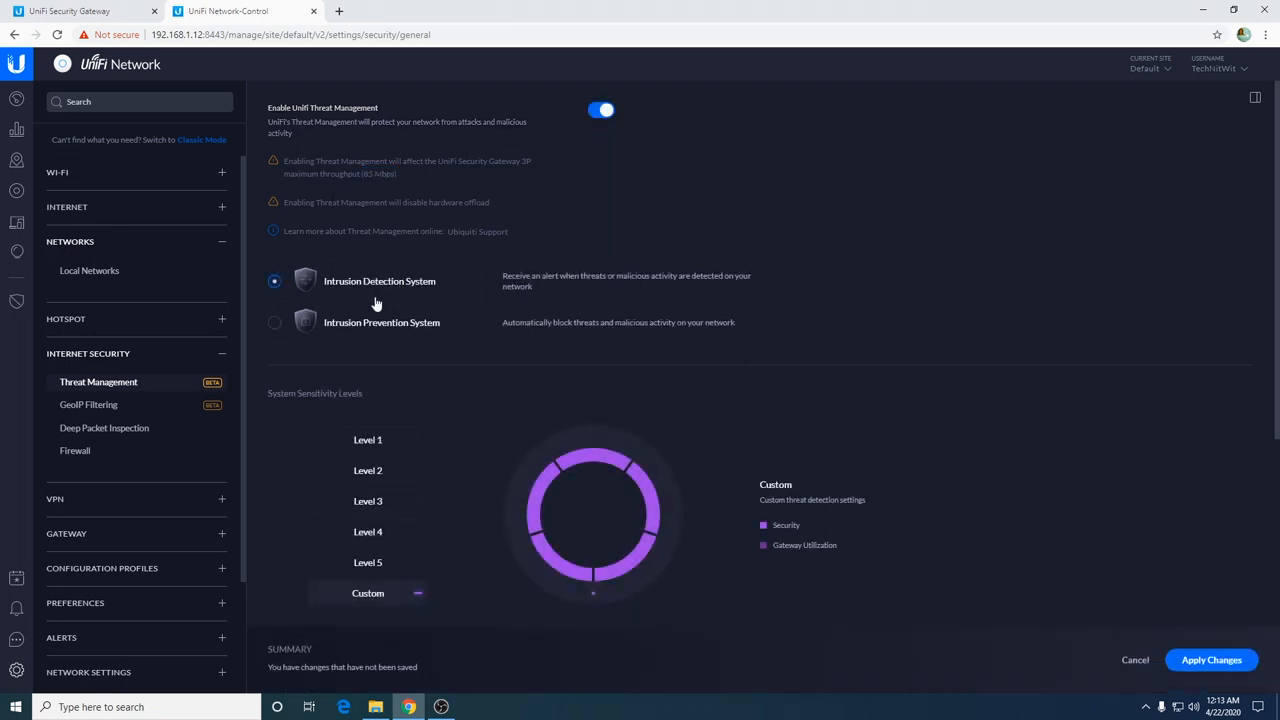
{"action": "mouse_move", "coordinate": [412, 332]}
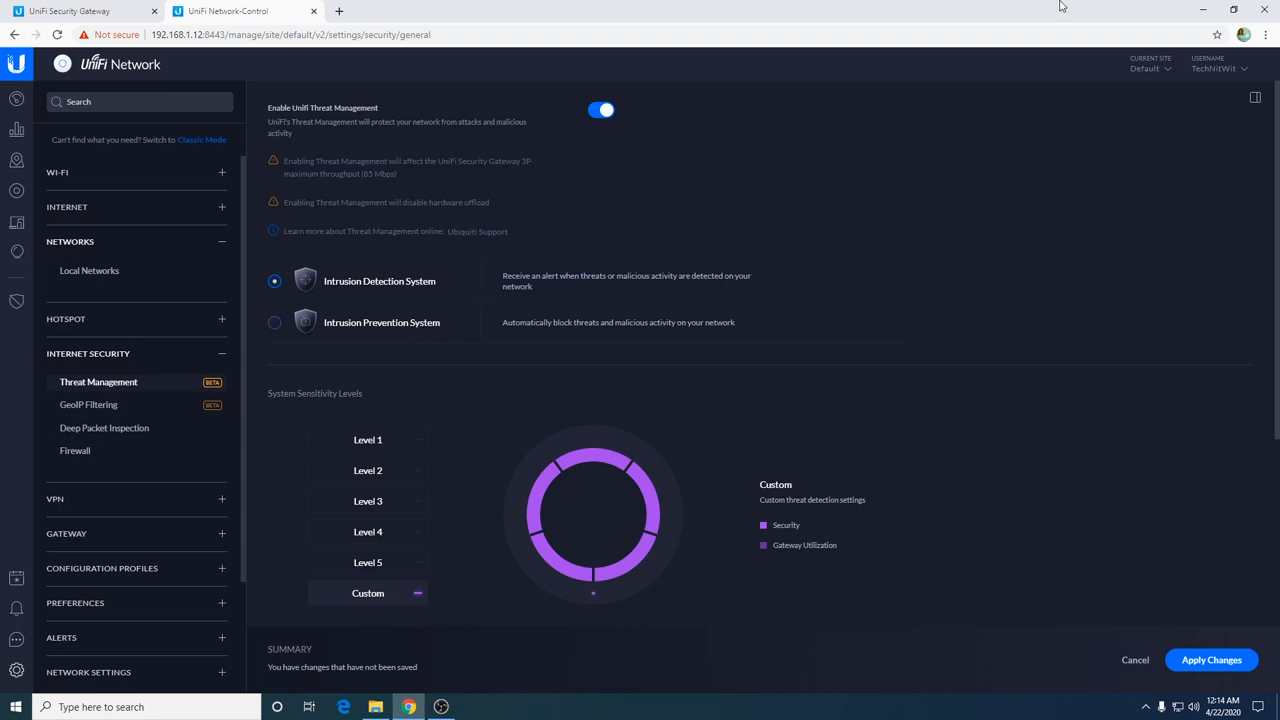
- Review the Custom protection categories, then attempt to leave, raising the unsaved-changes warning
{"action": "scroll", "scroll_direction": "down", "scroll_amount": 3}
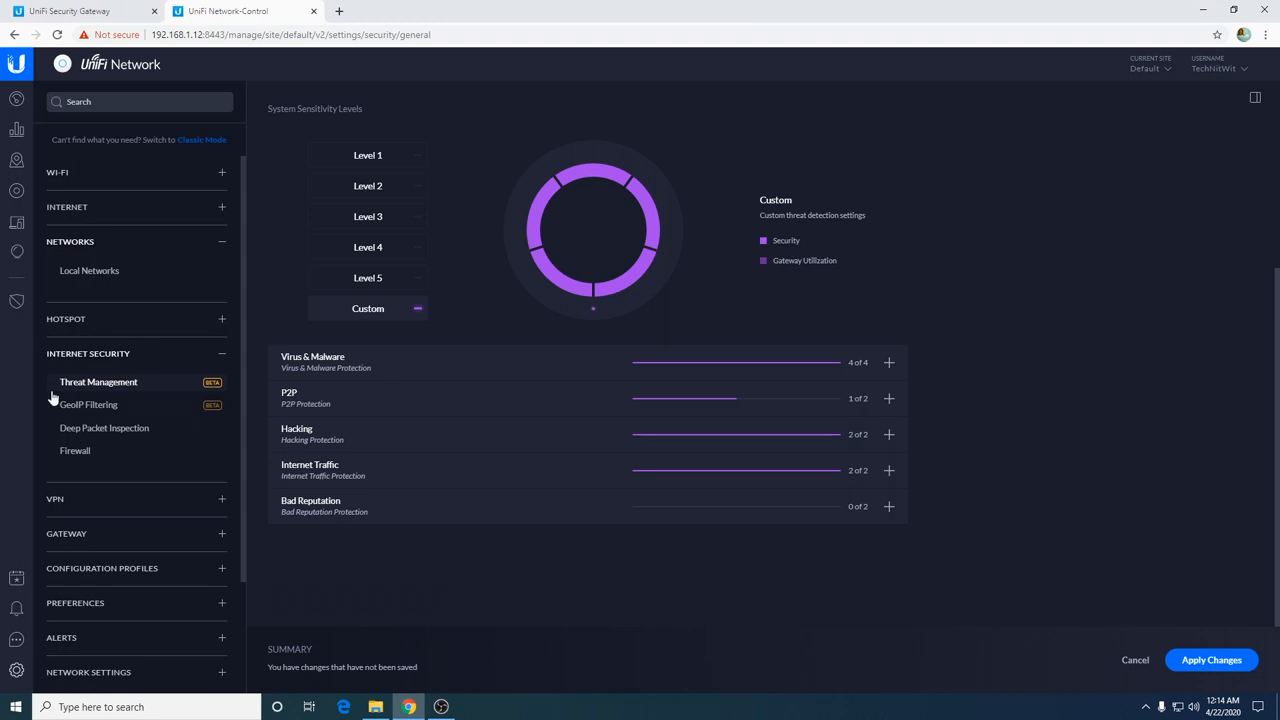
{"action": "left_click", "coordinate": [98, 380]}
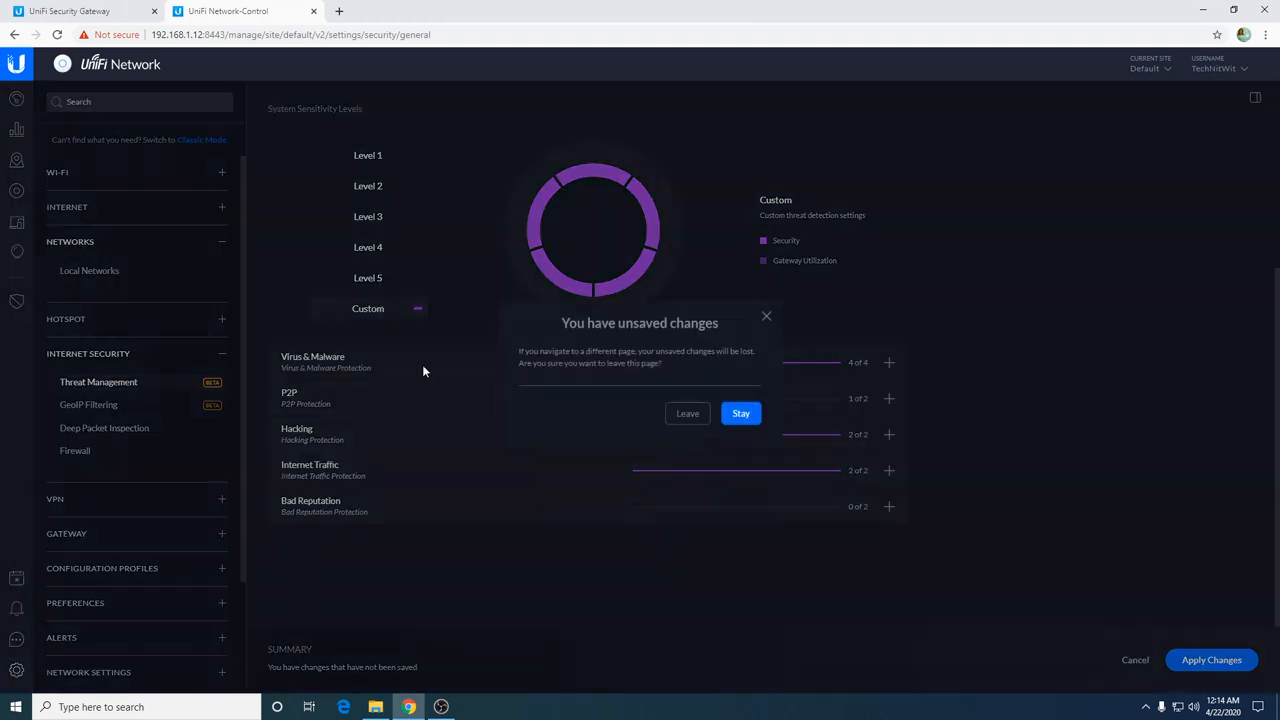